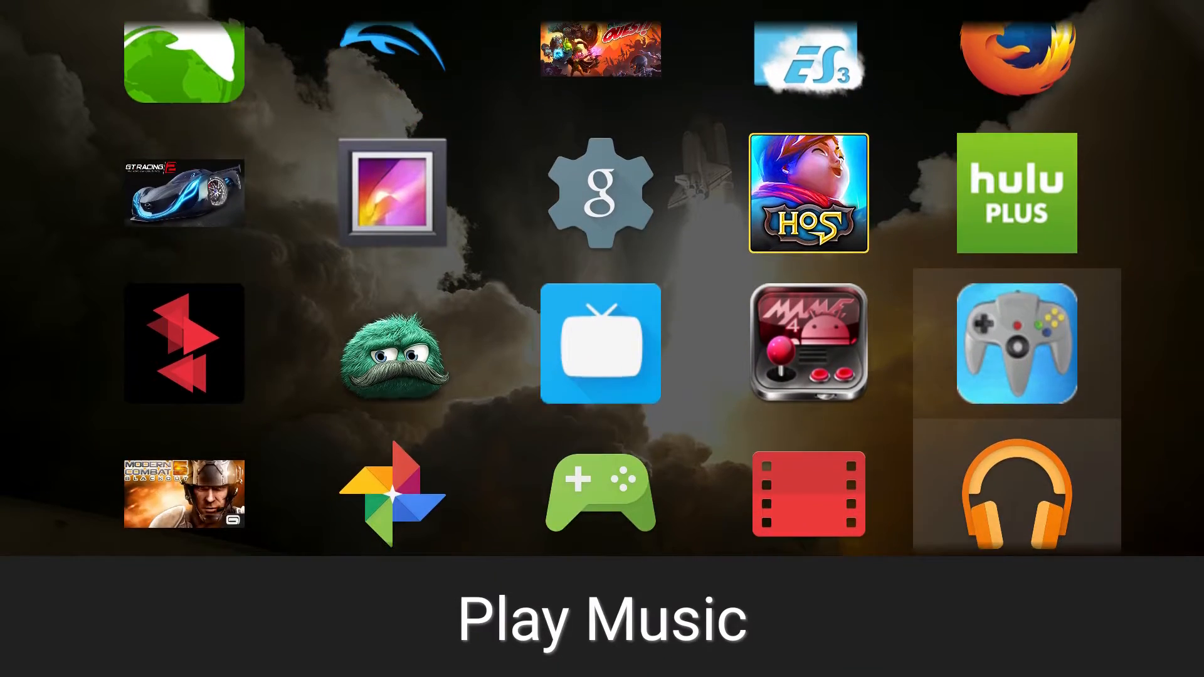
Scroll down the Android TV launcher's app grid to reach Pushbullet.
scroll("down", 3)
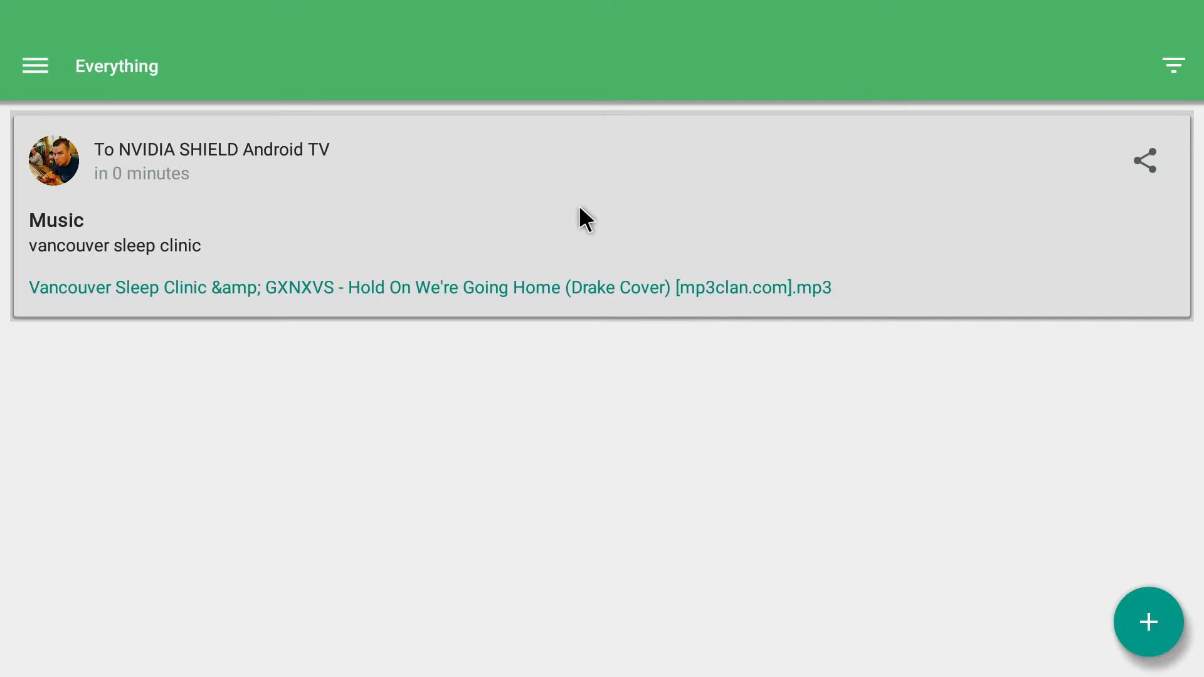
mouse_move(627, 300)
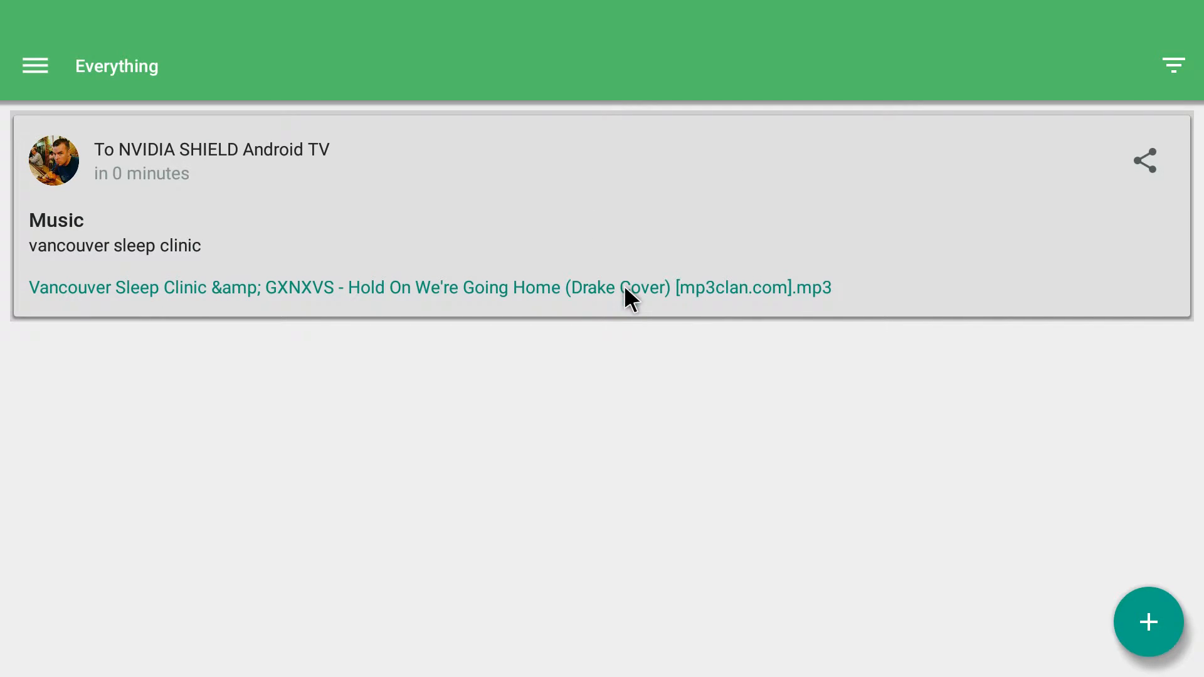
Open the received Music push carrying the Vancouver Sleep Clinic mp3.
left_click(1142, 161)
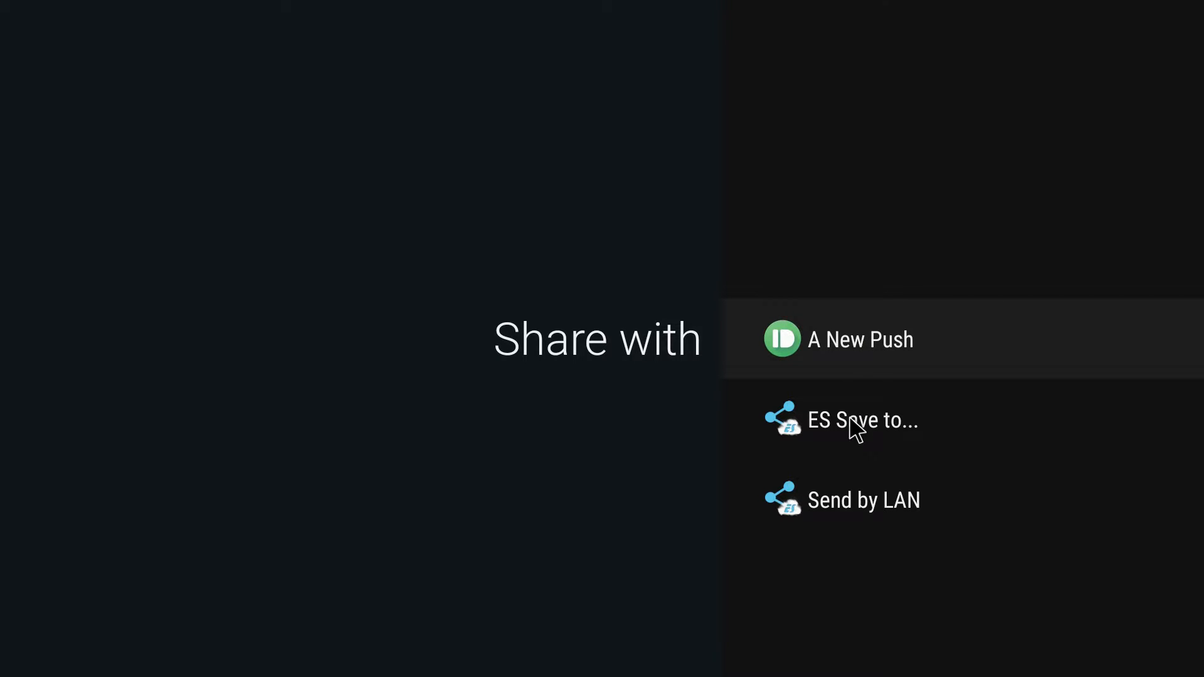
mouse_move(878, 520)
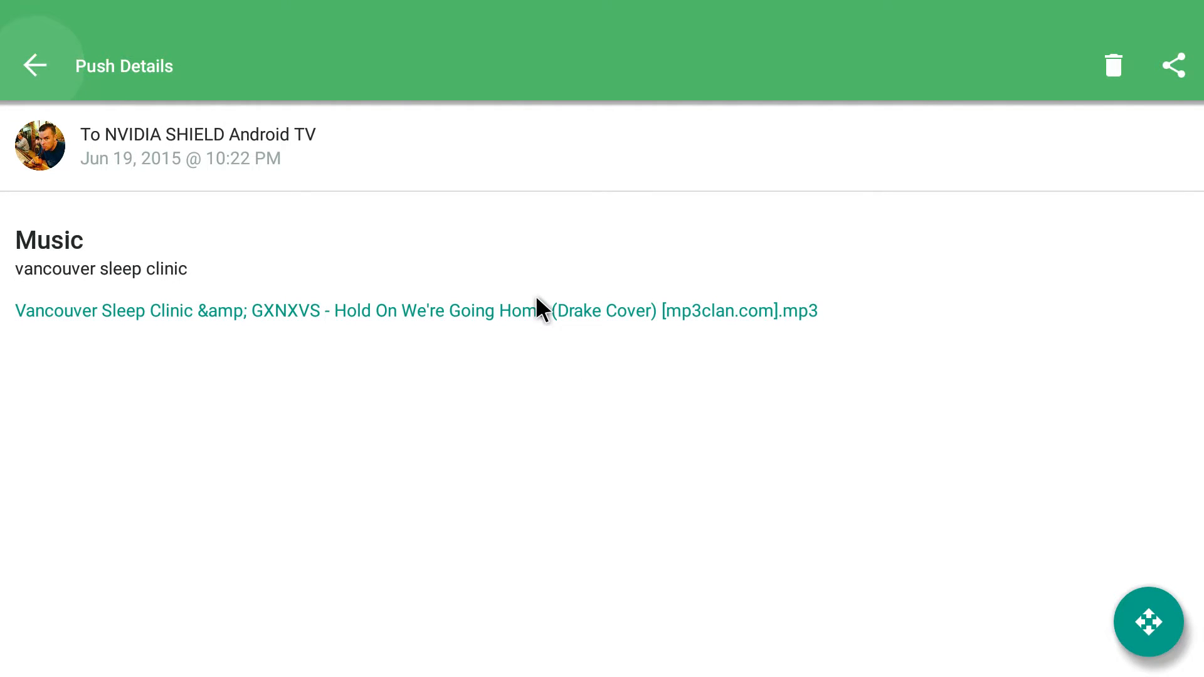
Play the pushed Vancouver Sleep Clinic mp3 in VLC.
left_click(415, 311)
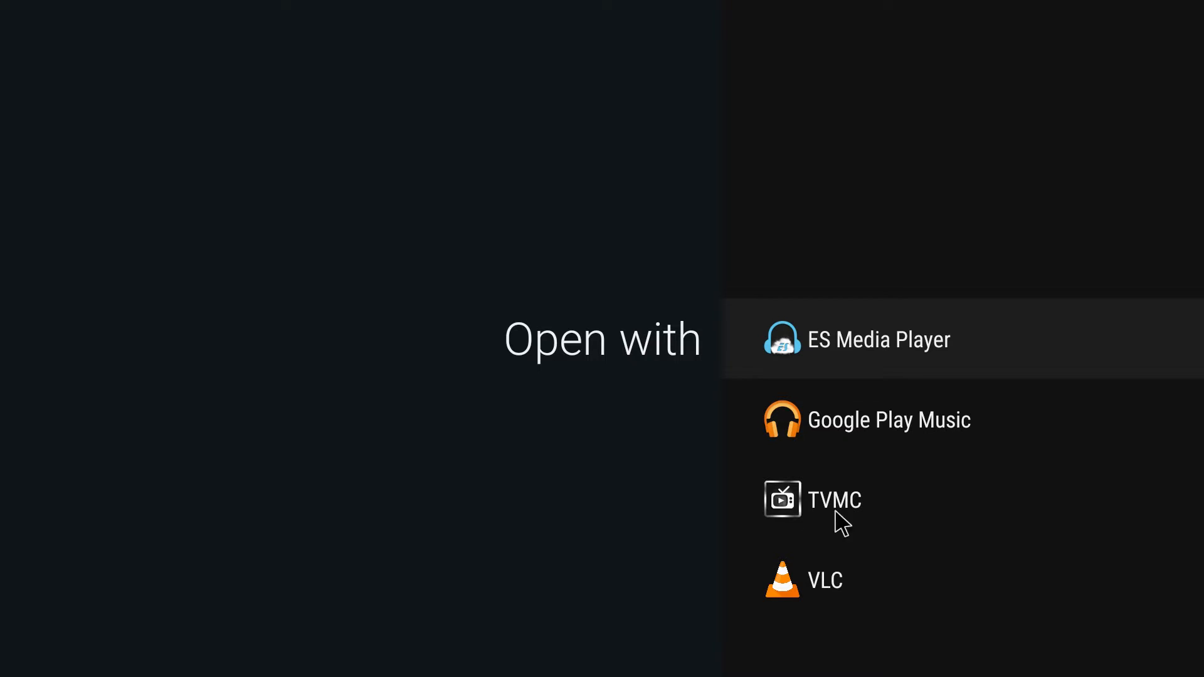
mouse_move(824, 598)
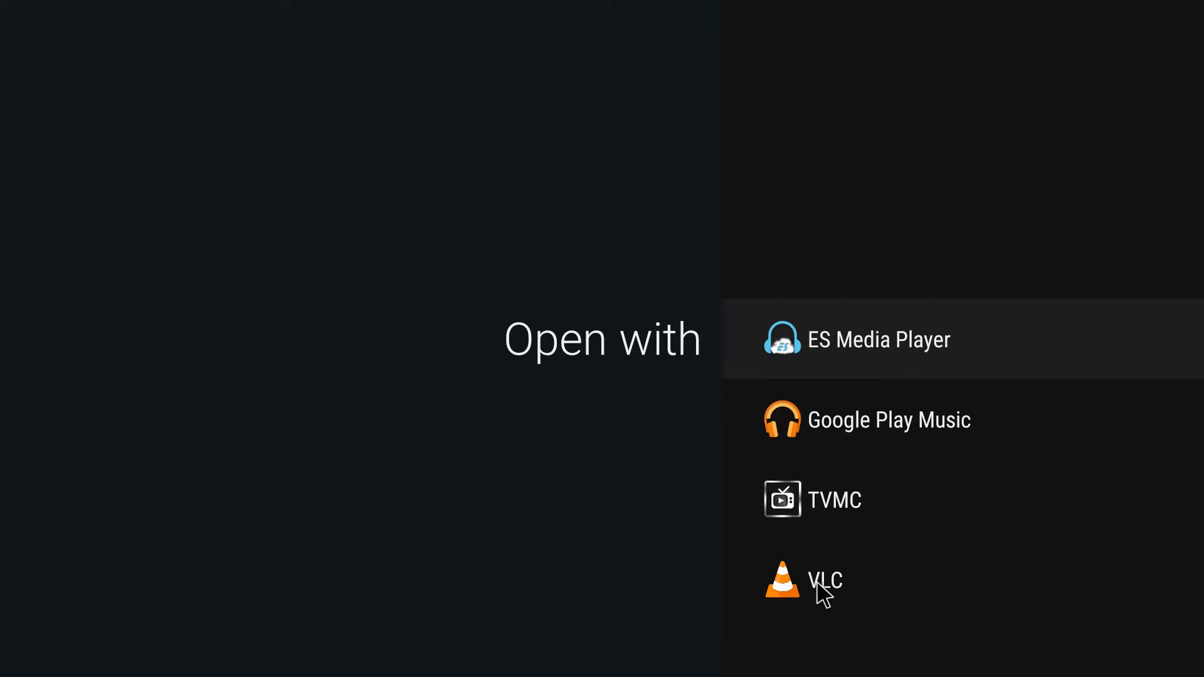
left_click(823, 580)
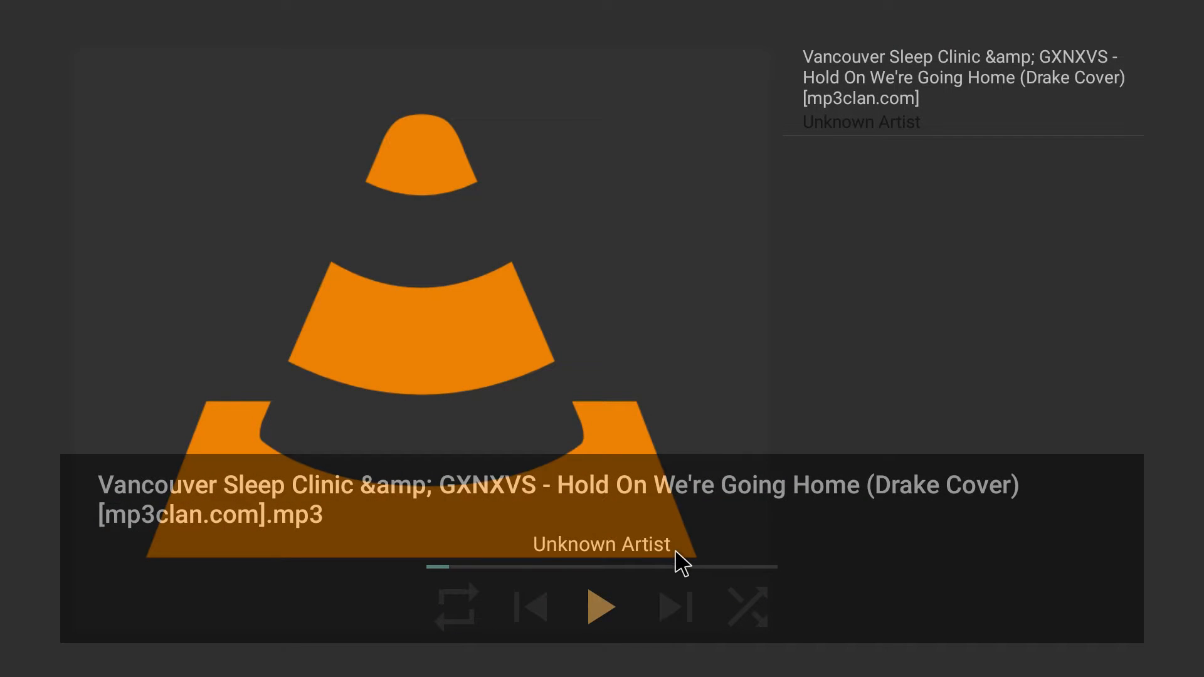
mouse_move(599, 610)
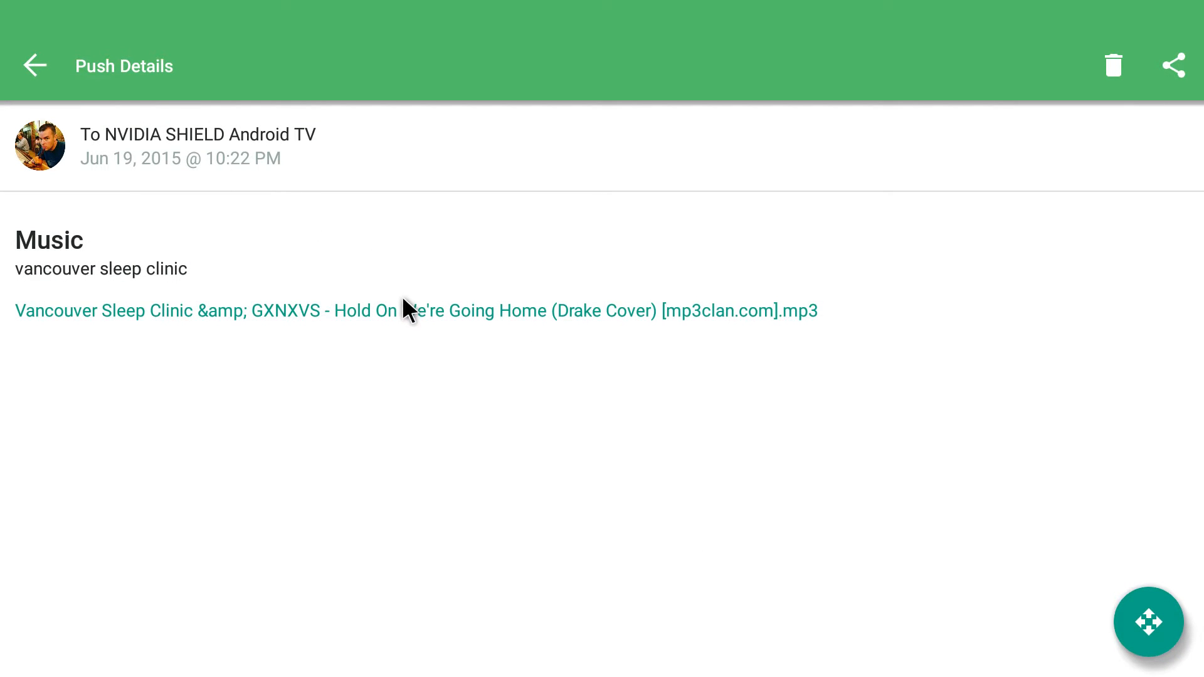
Play the pushed mp3 in ES Media Player, then pause it.
left_click(414, 310)
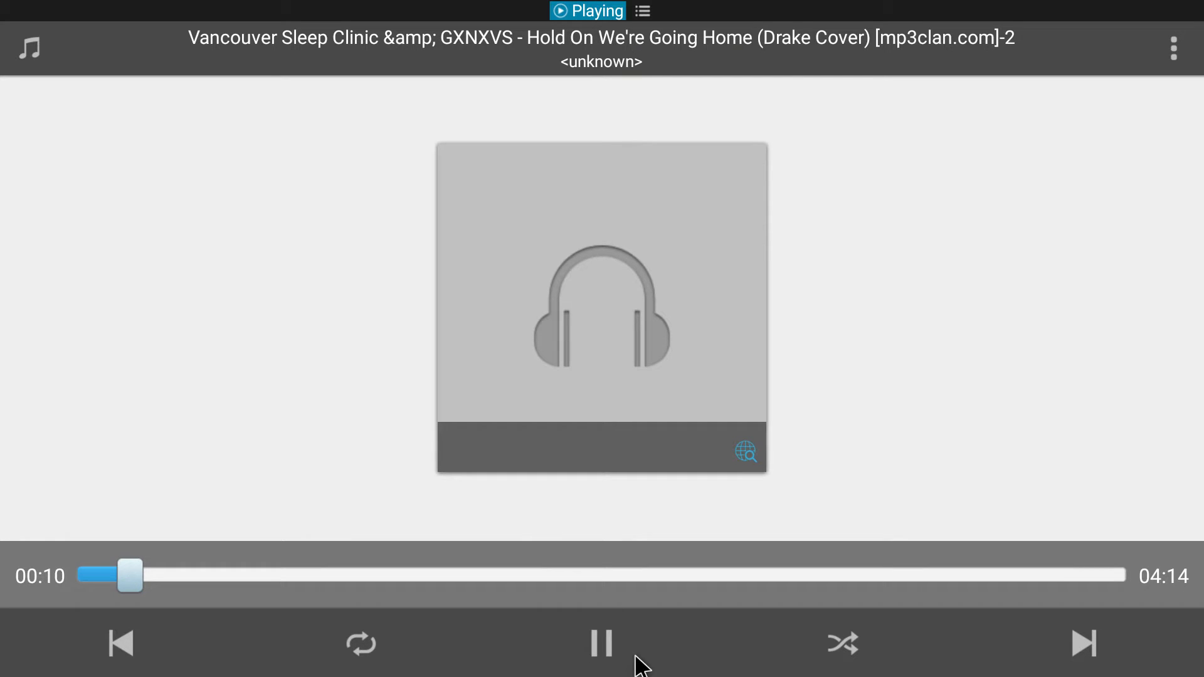
left_click(601, 643)
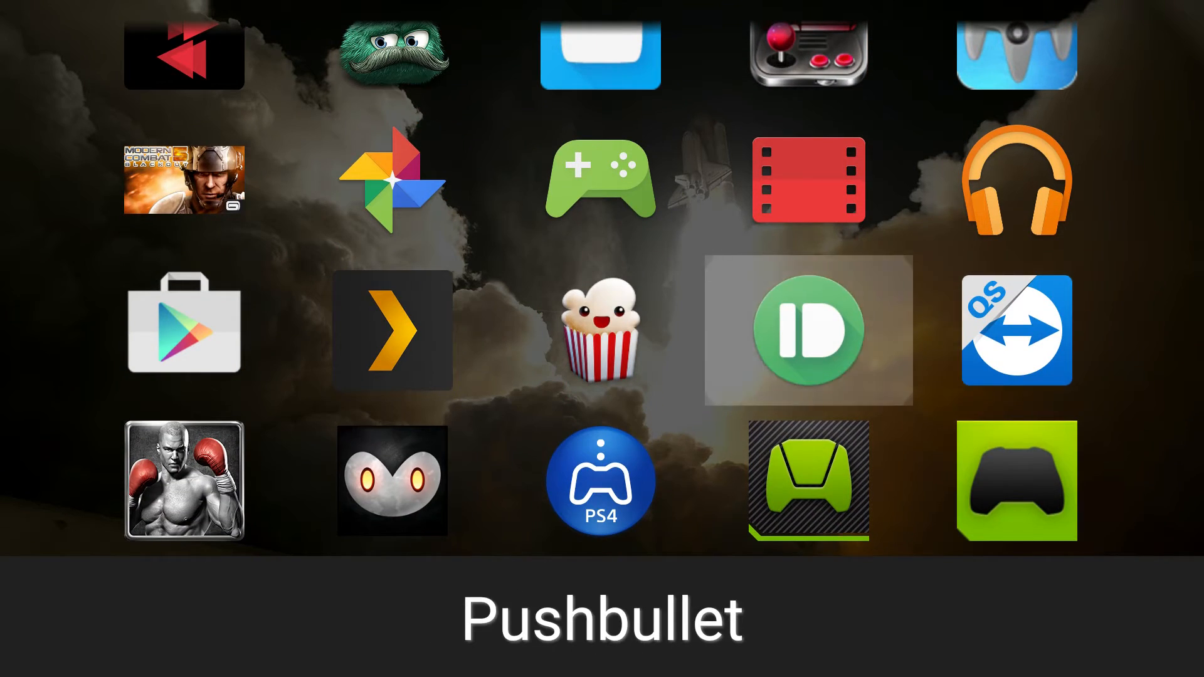
Save the pushed mp3 to the Download folder with ES Save to..., then check Download.
left_click(805, 332)
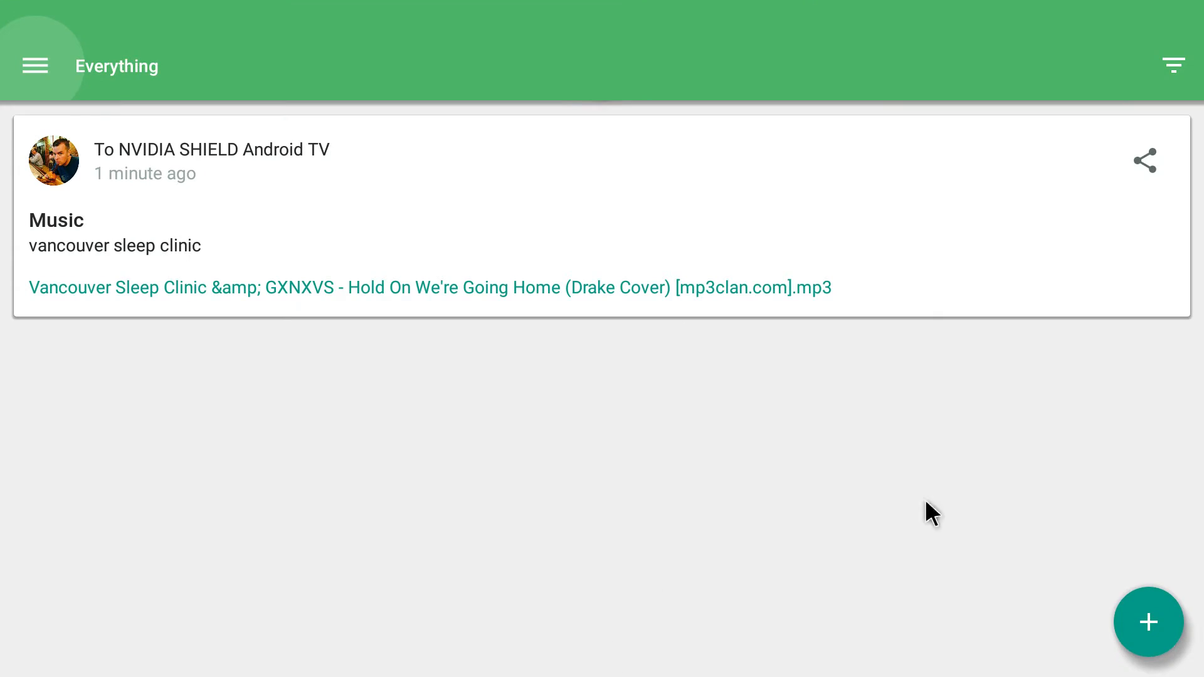
left_click(1143, 160)
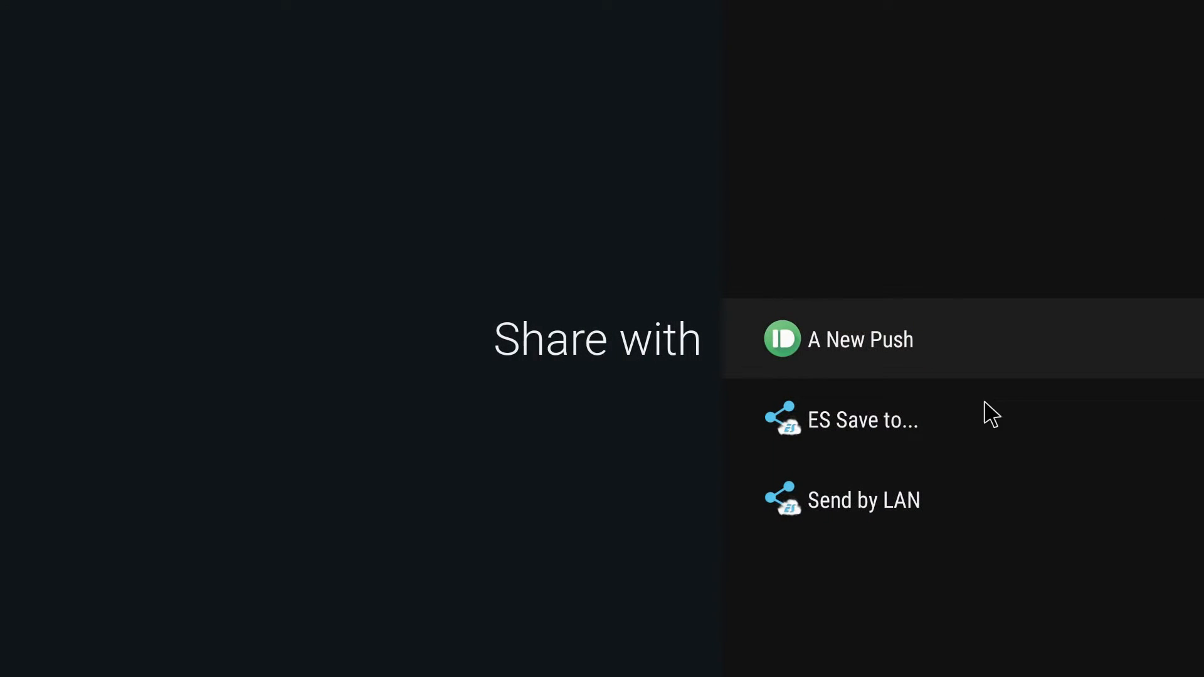
left_click(862, 420)
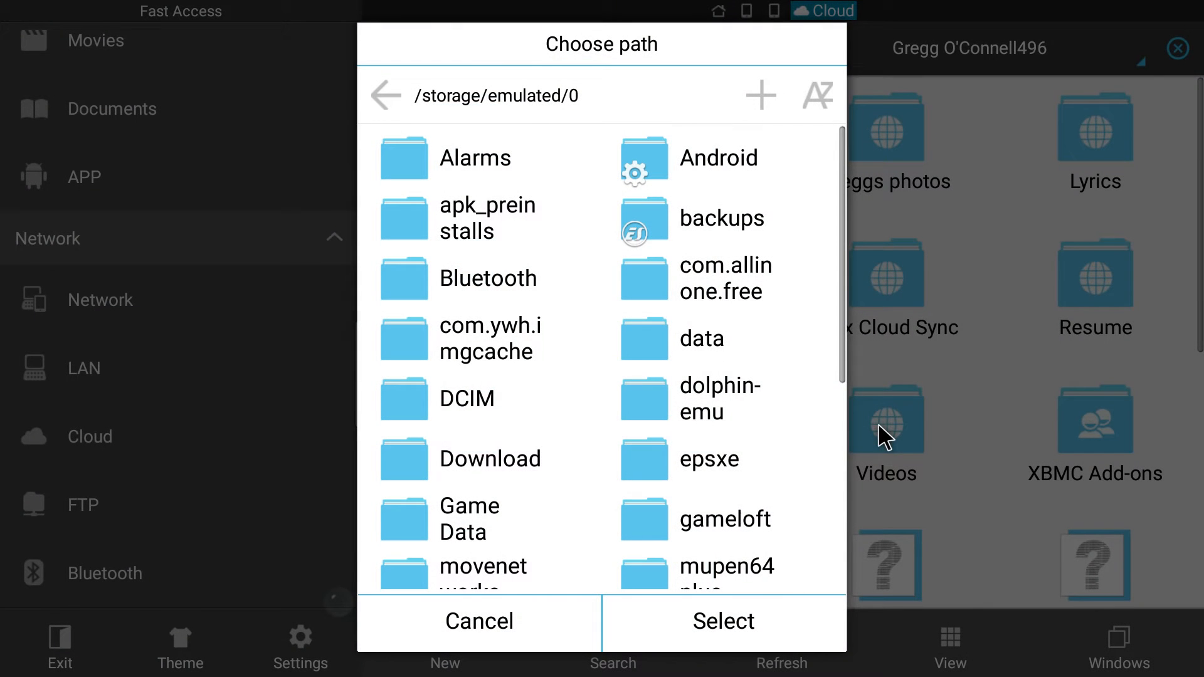
mouse_move(643, 411)
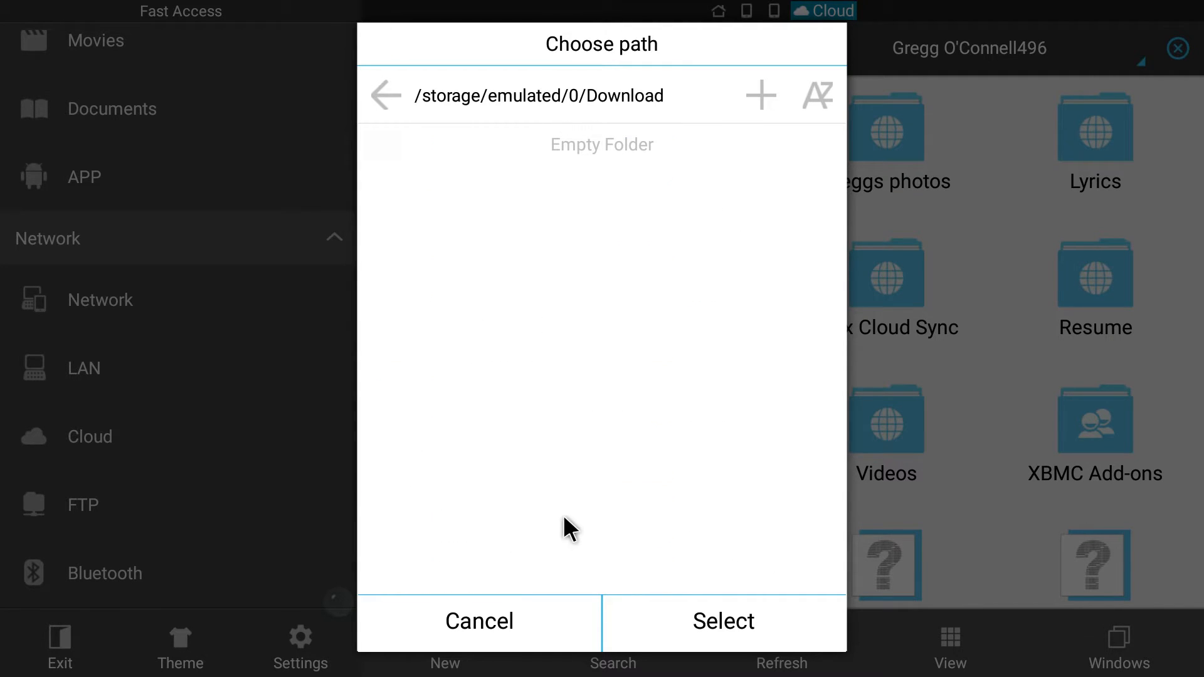
left_click(722, 622)
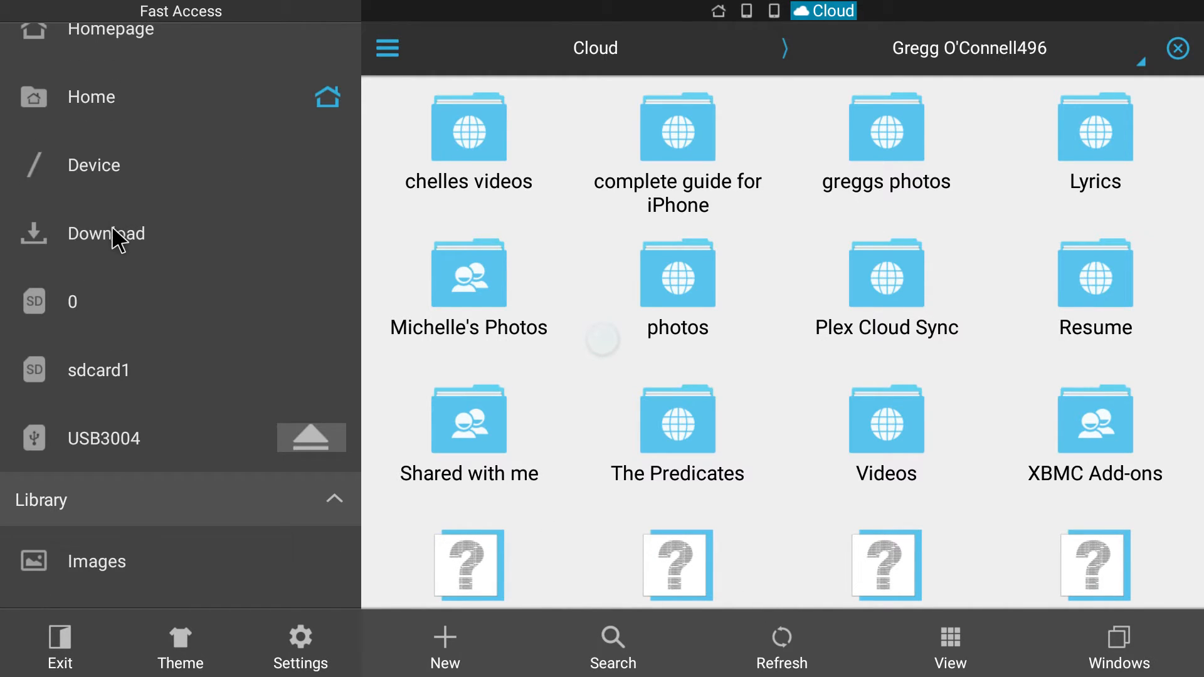
left_click(105, 233)
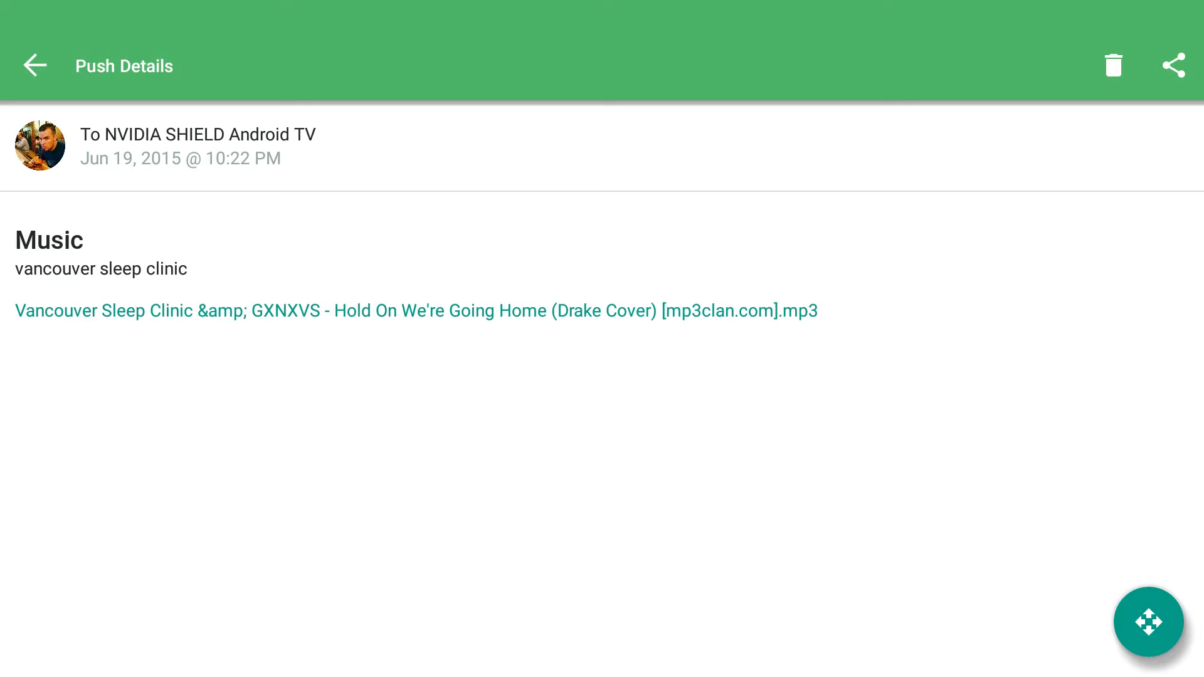
mouse_move(1105, 645)
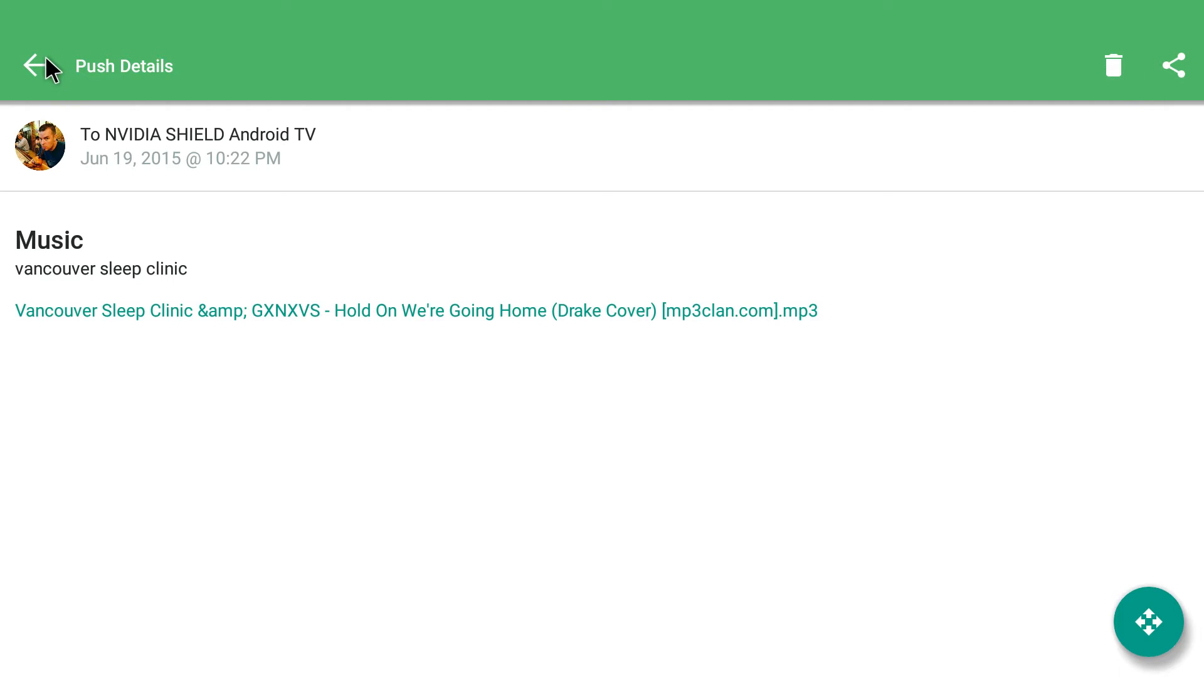
Return to the Everything feed and browse the Pushes from device list.
left_click(34, 65)
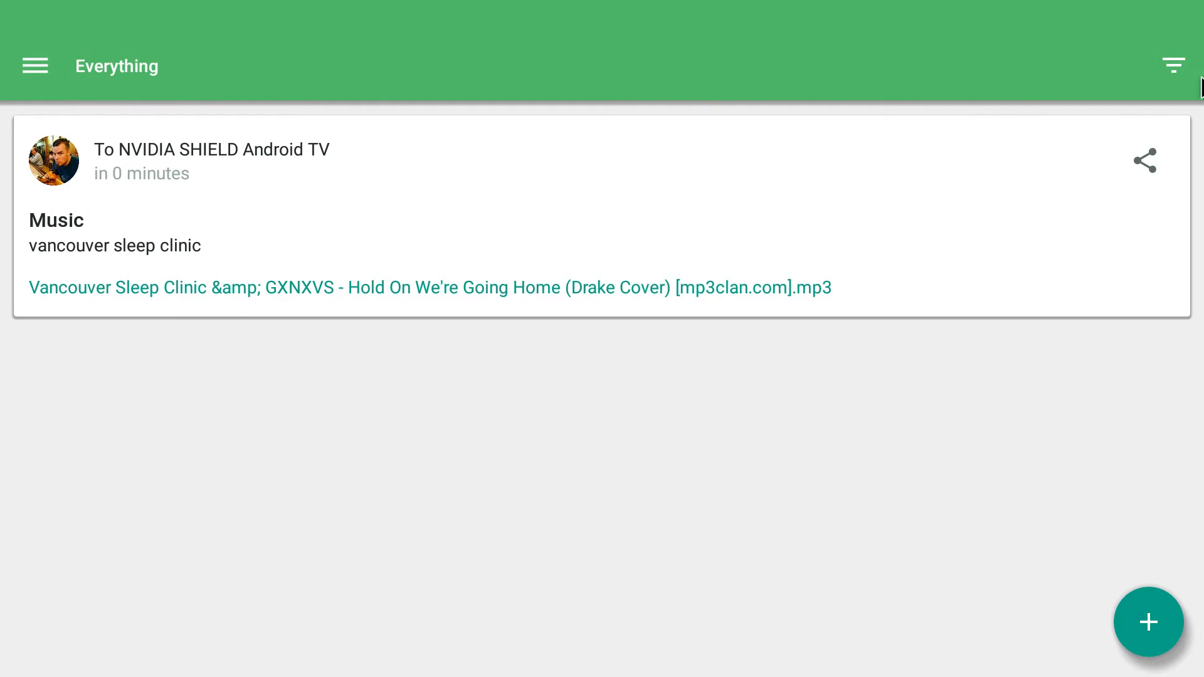
mouse_move(1173, 75)
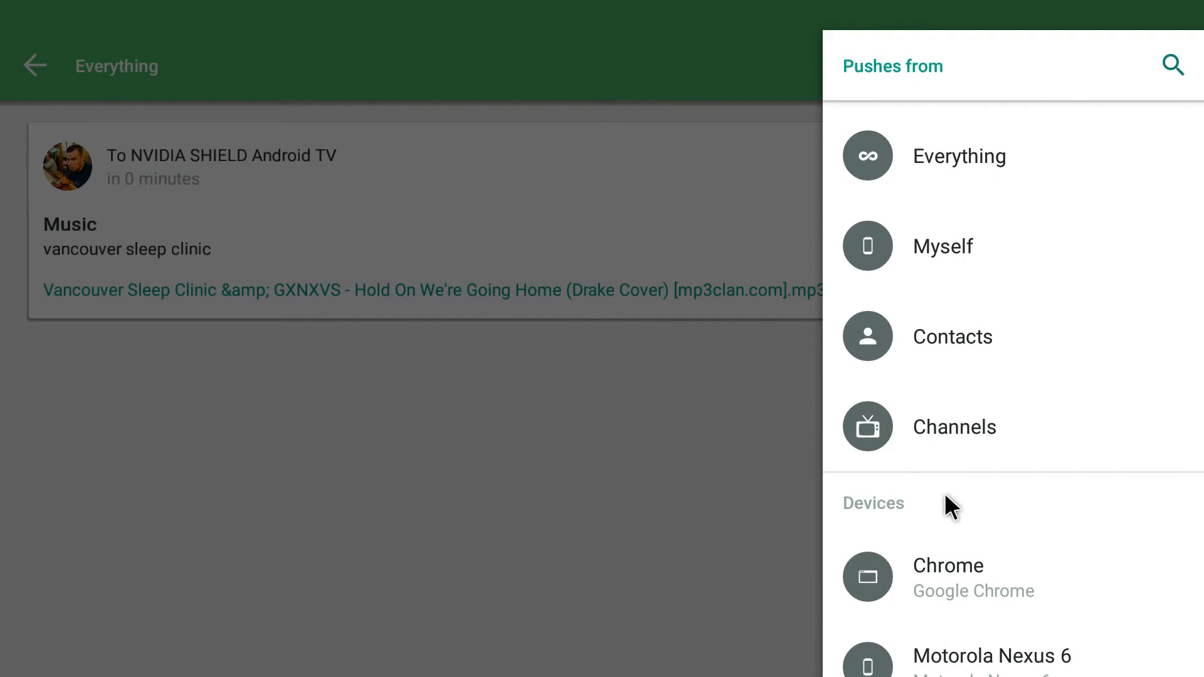
scroll("down", 3)
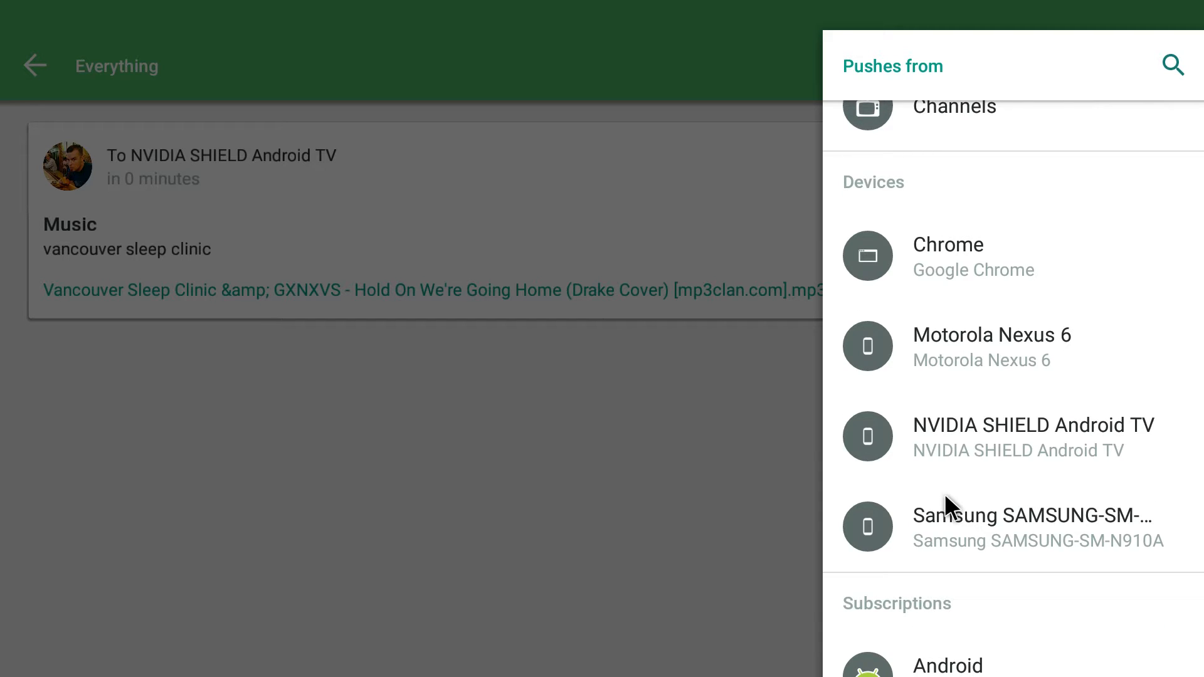
scroll("down", 3)
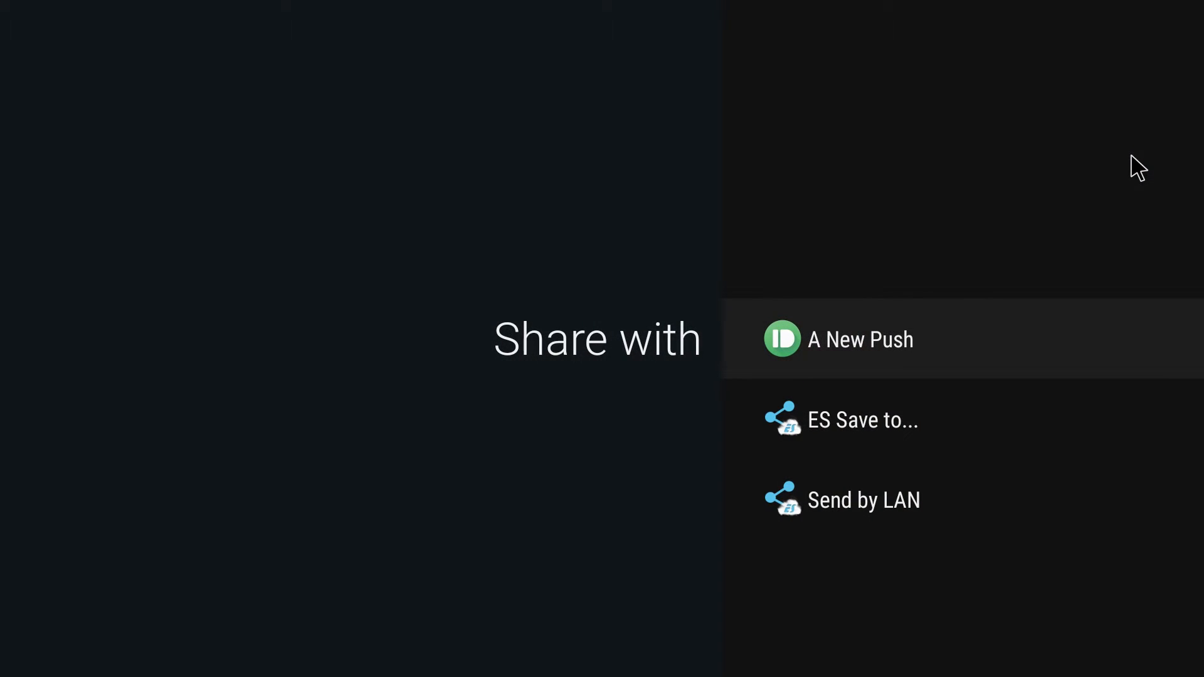
Send the mp3 to all devices as a new push titled 'Hi' with message 'hi'.
left_click(858, 339)
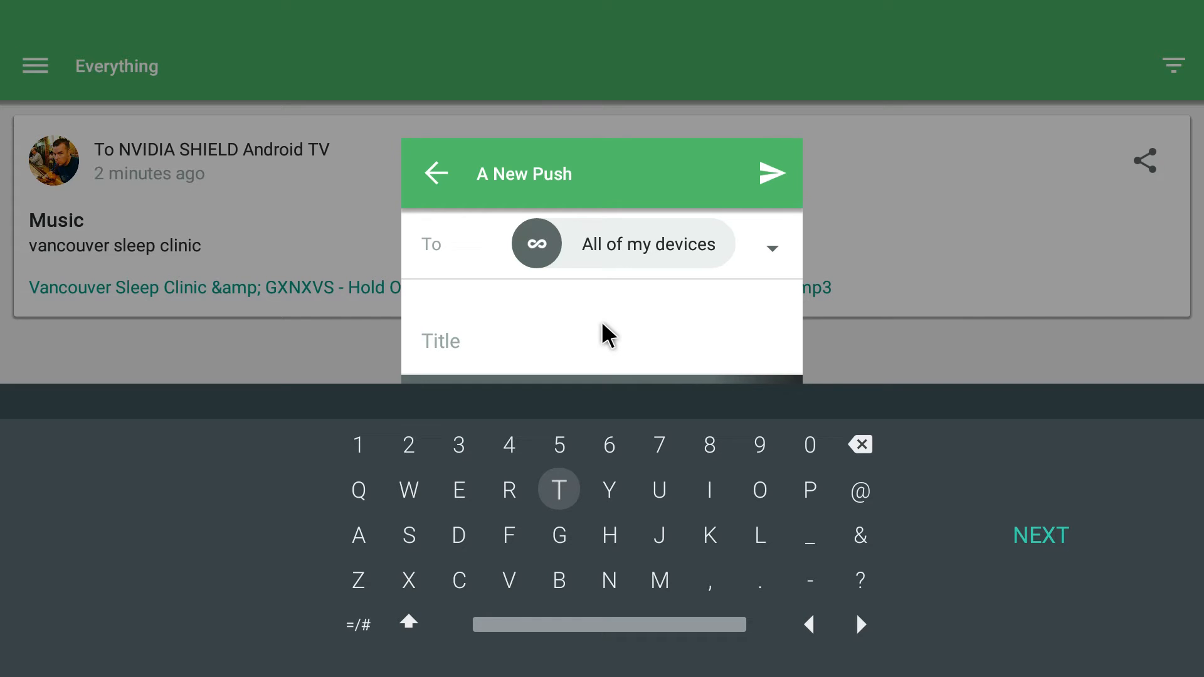
left_click(609, 535)
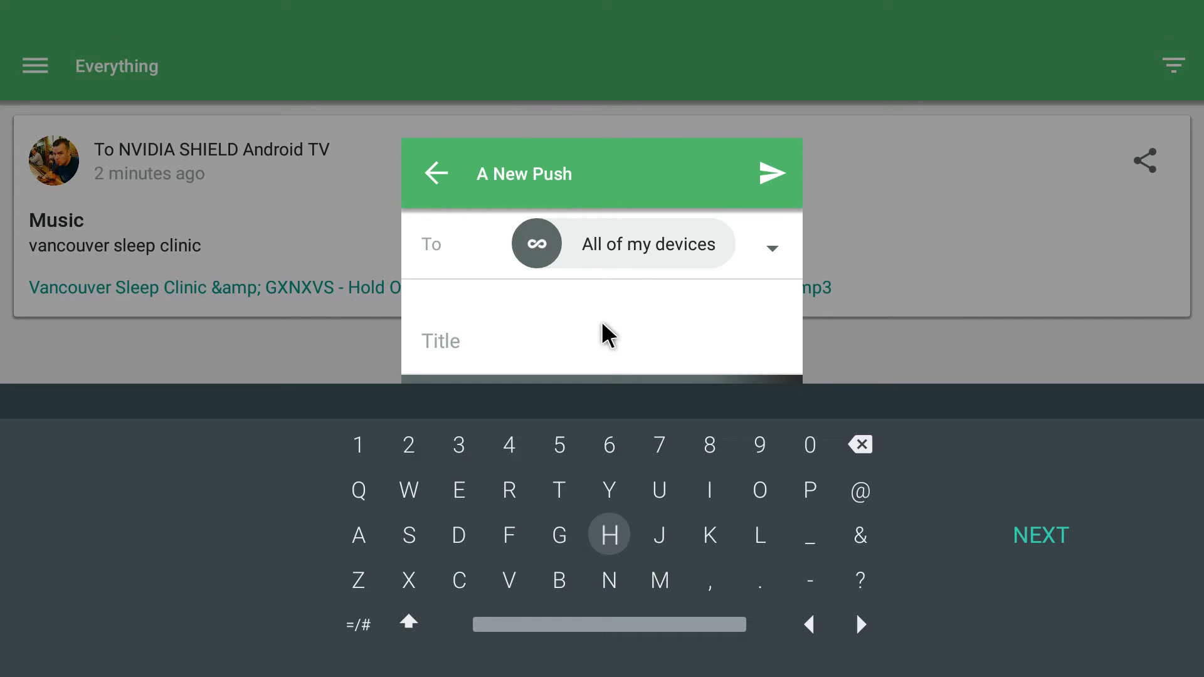
type("Hi")
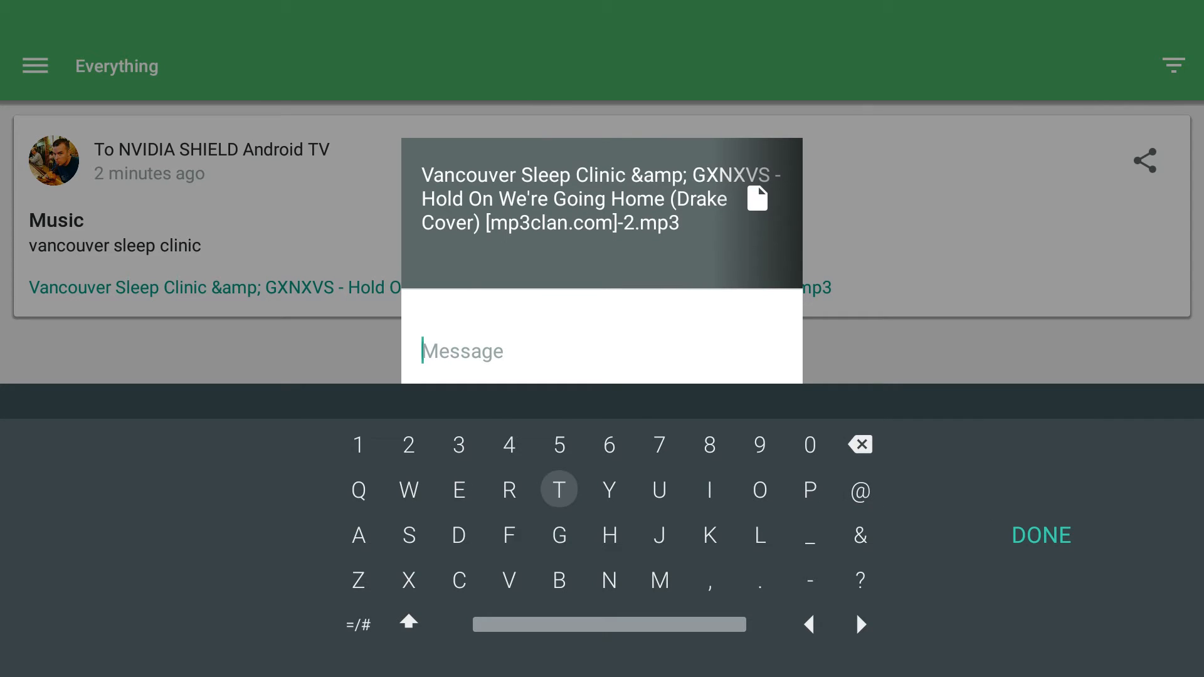
left_click(458, 535)
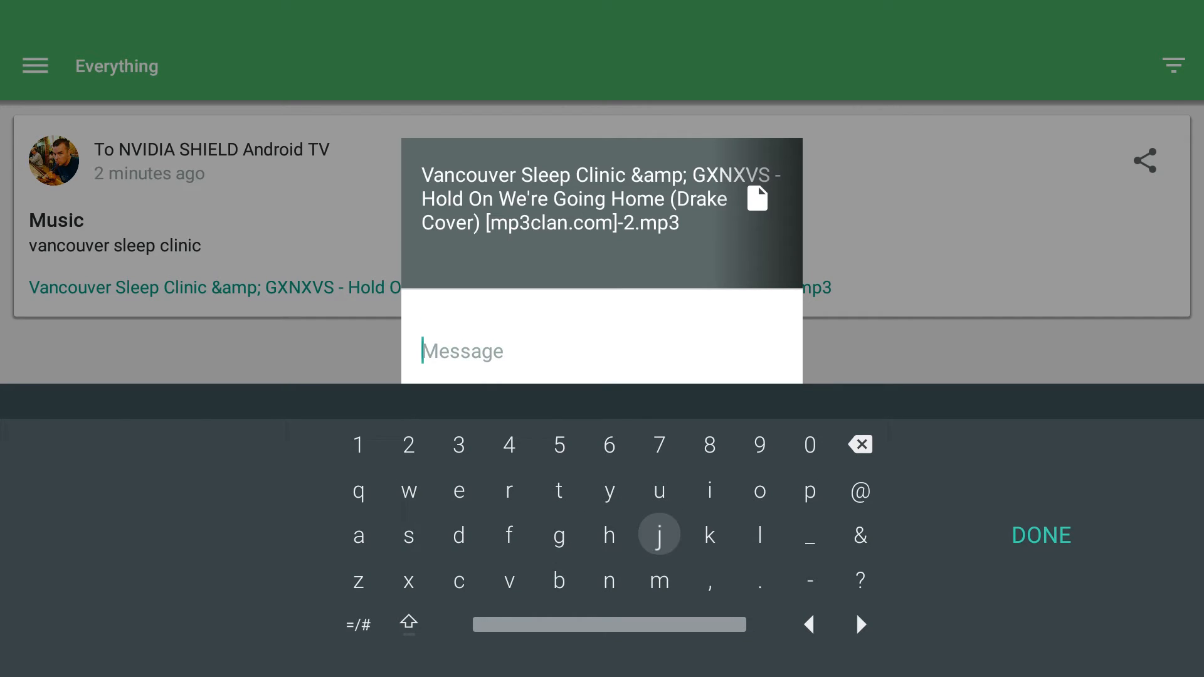
type("hi")
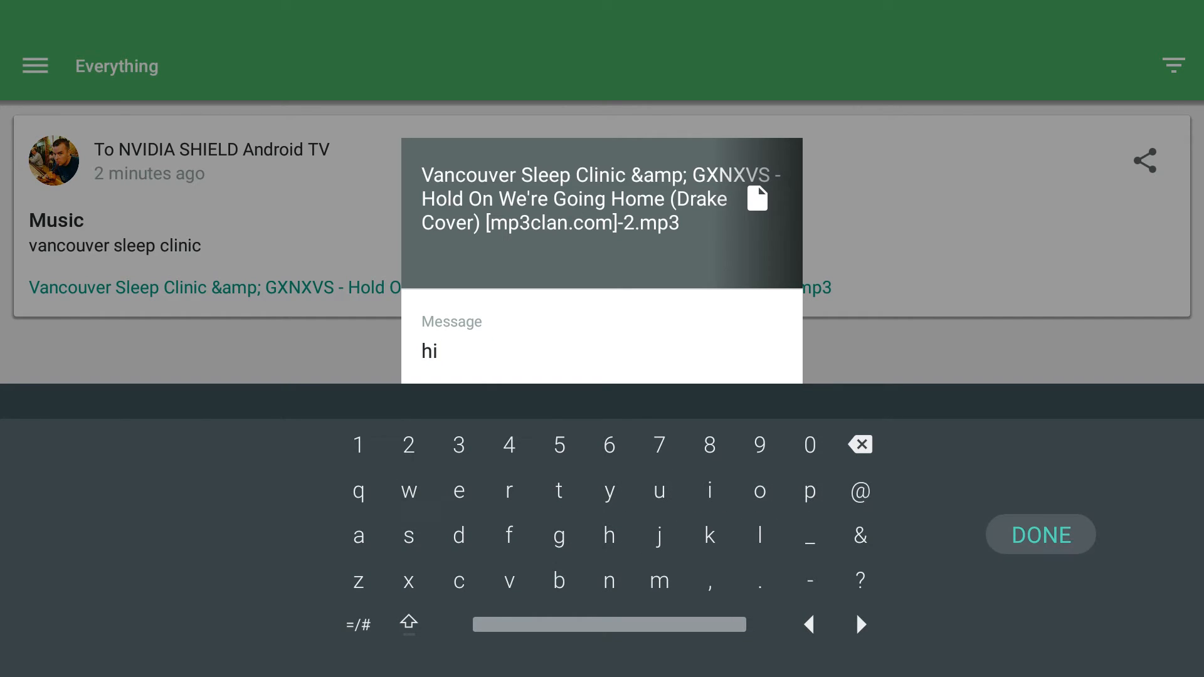
left_click(1040, 535)
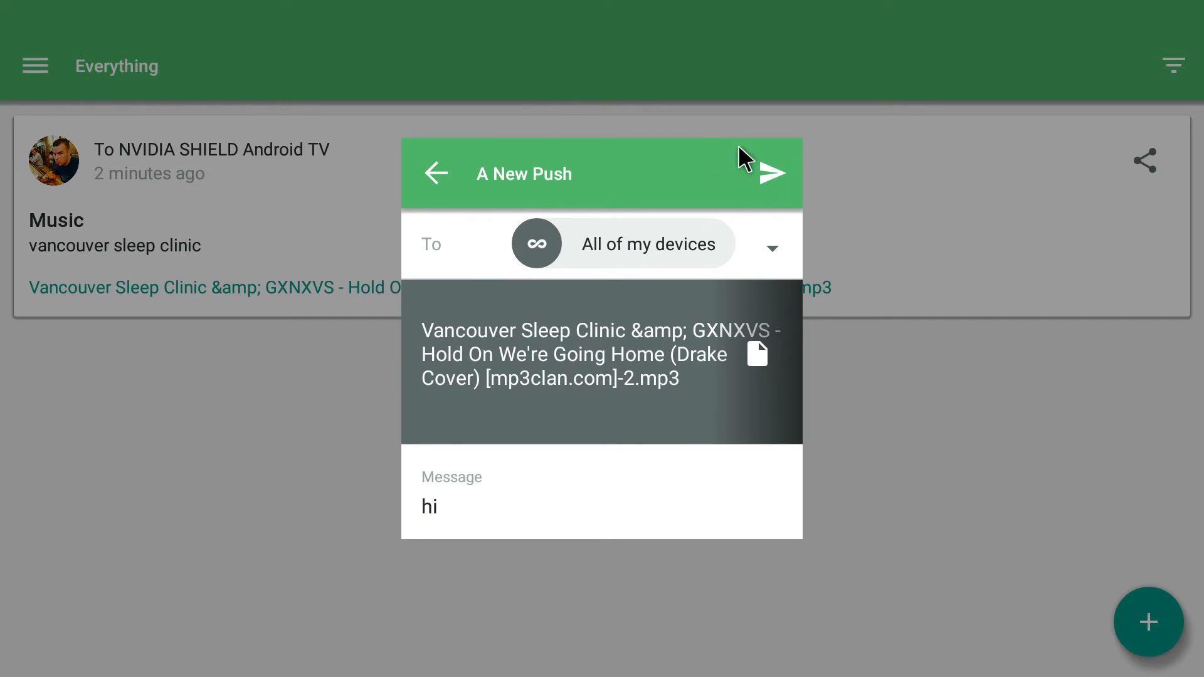
left_click(777, 172)
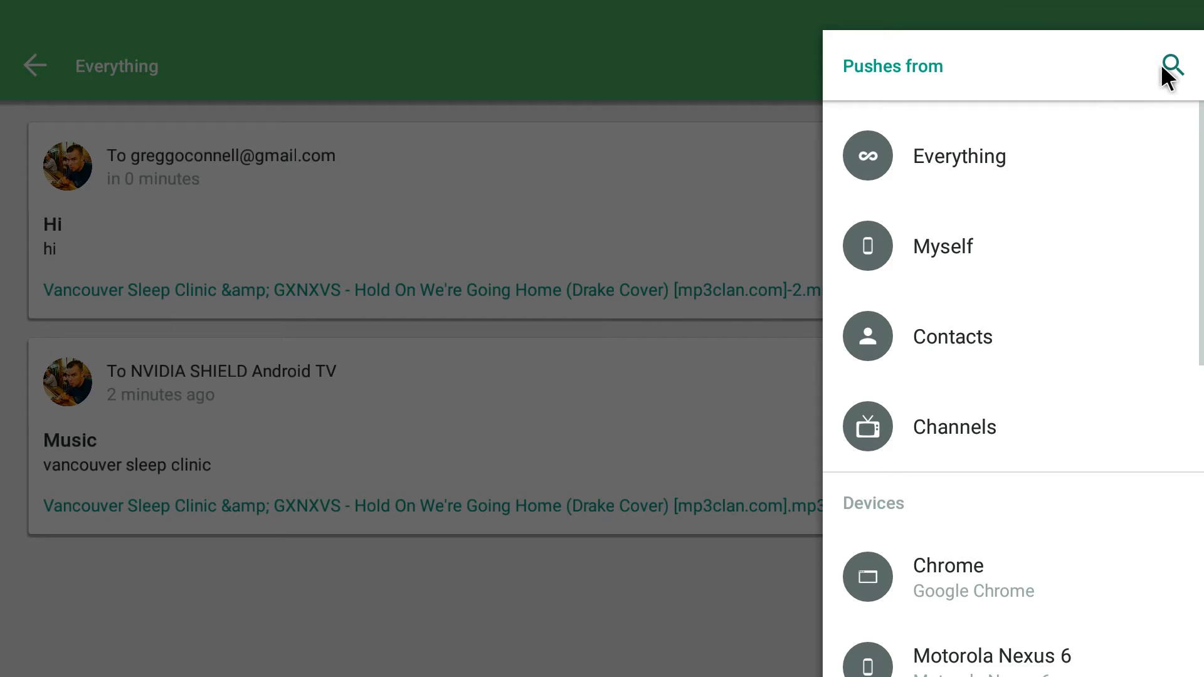
scroll("down", 3)
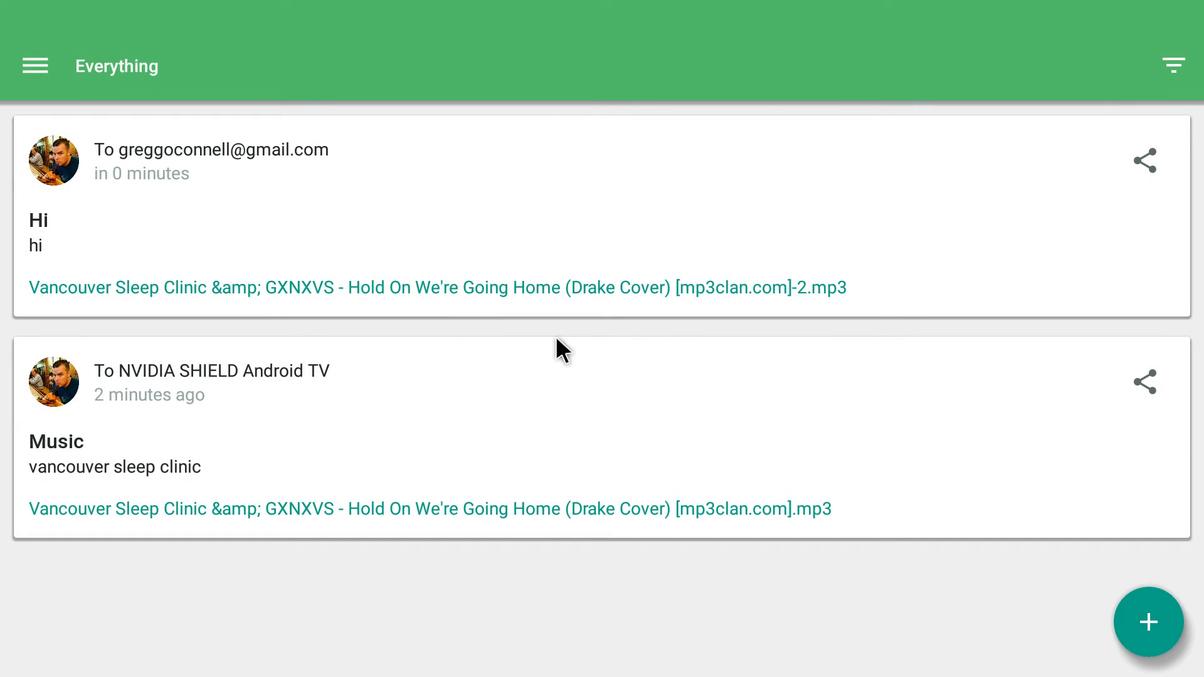
left_click(1148, 622)
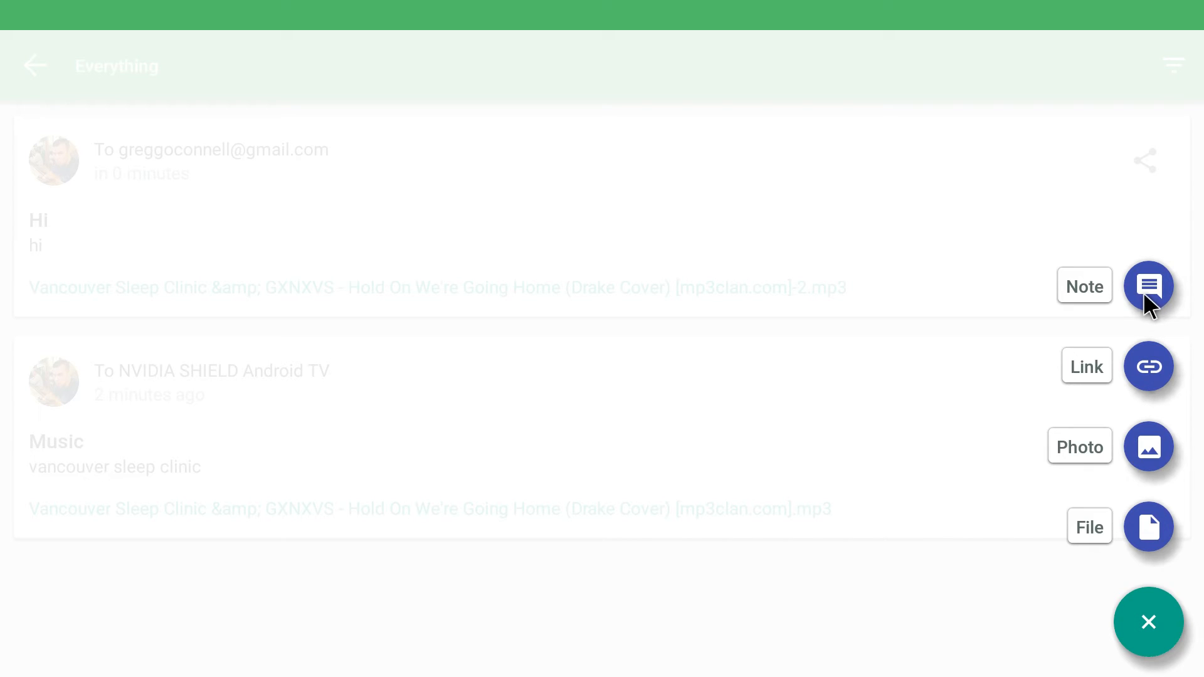
mouse_move(1150, 445)
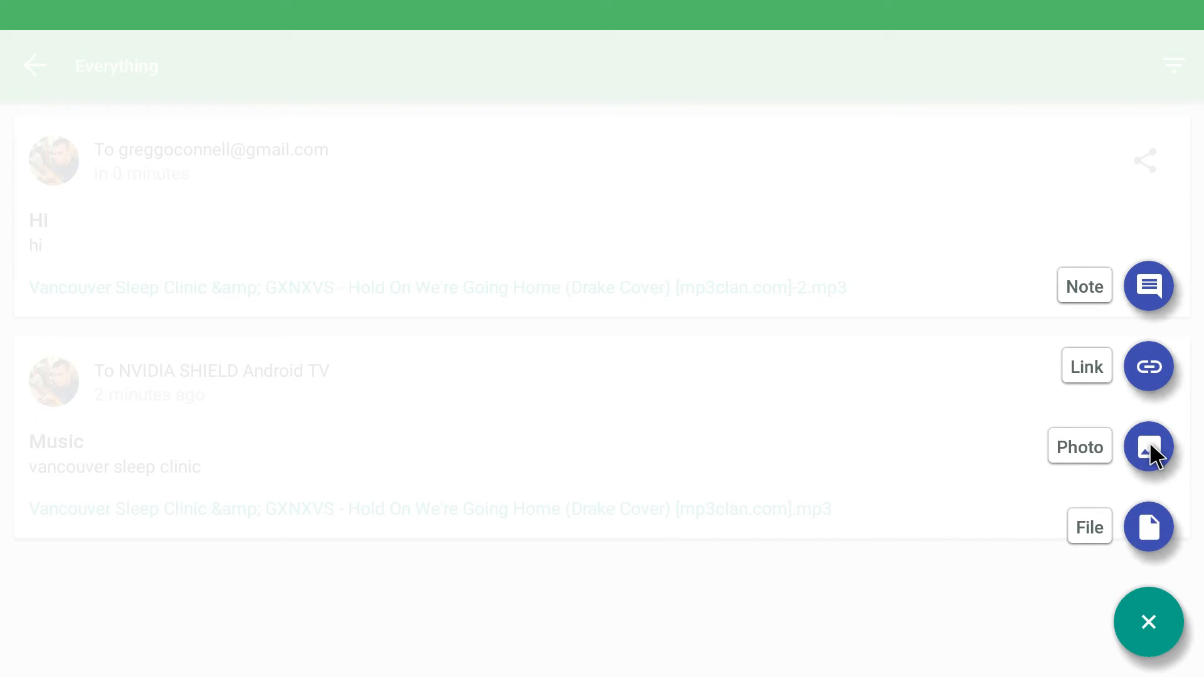
Push the Gallery dog photo titled 'Pic' with message 'Dog'.
left_click(1149, 447)
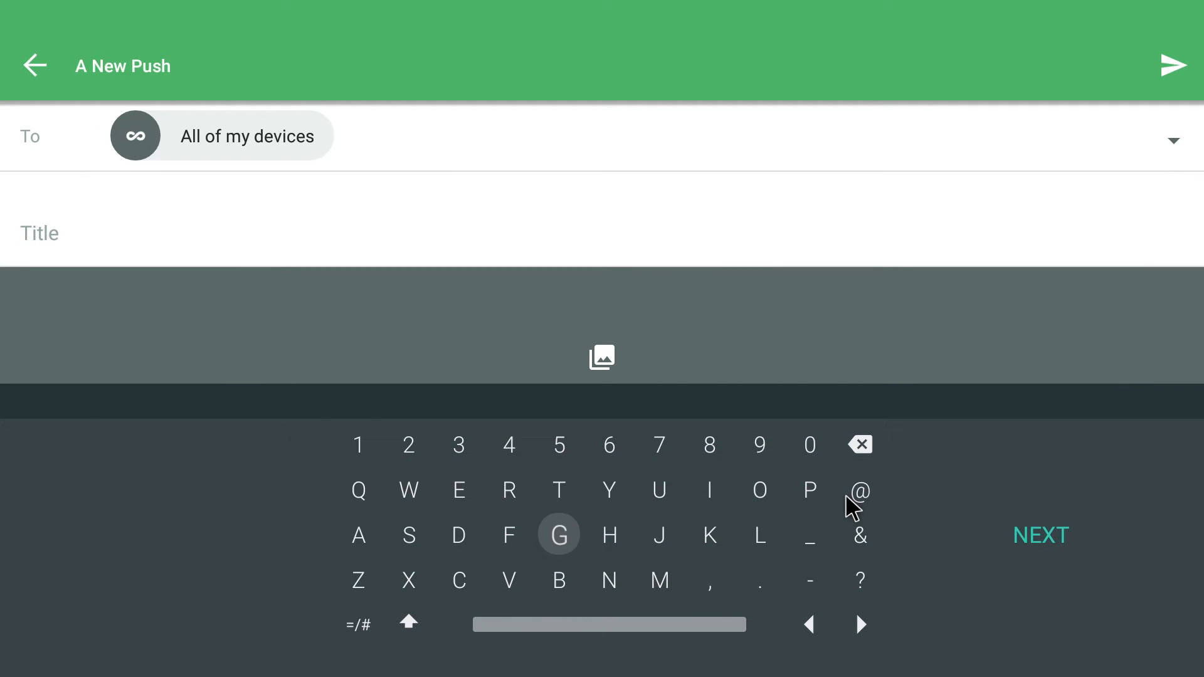
type("P")
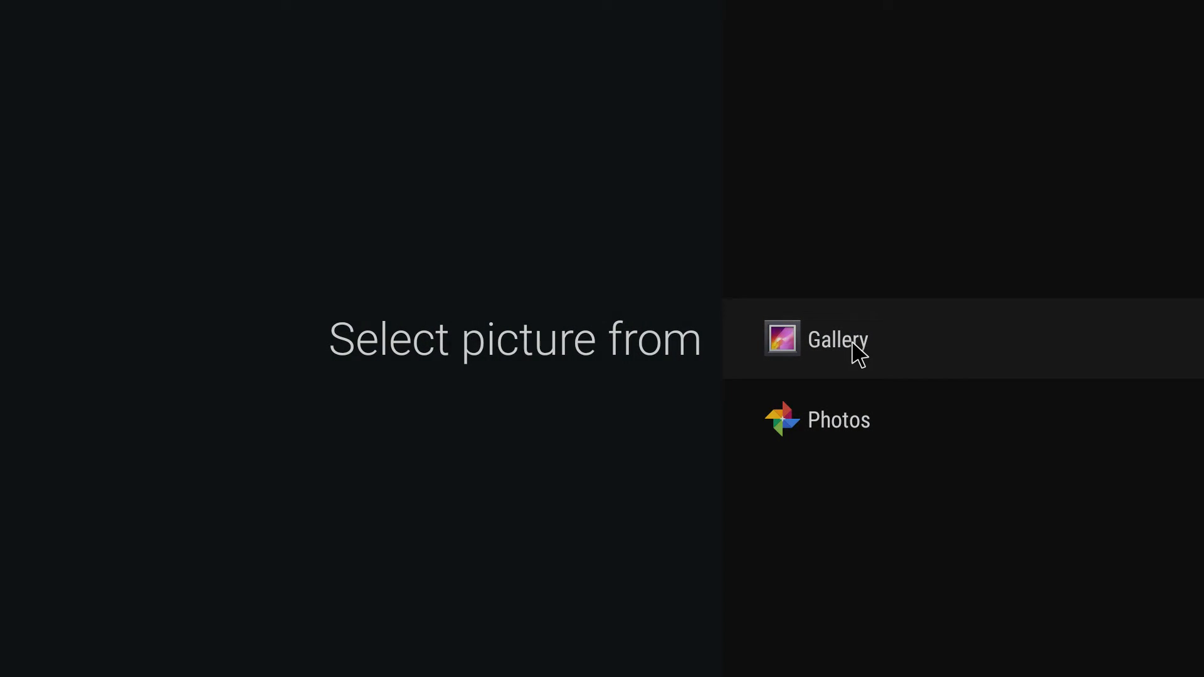
left_click(835, 340)
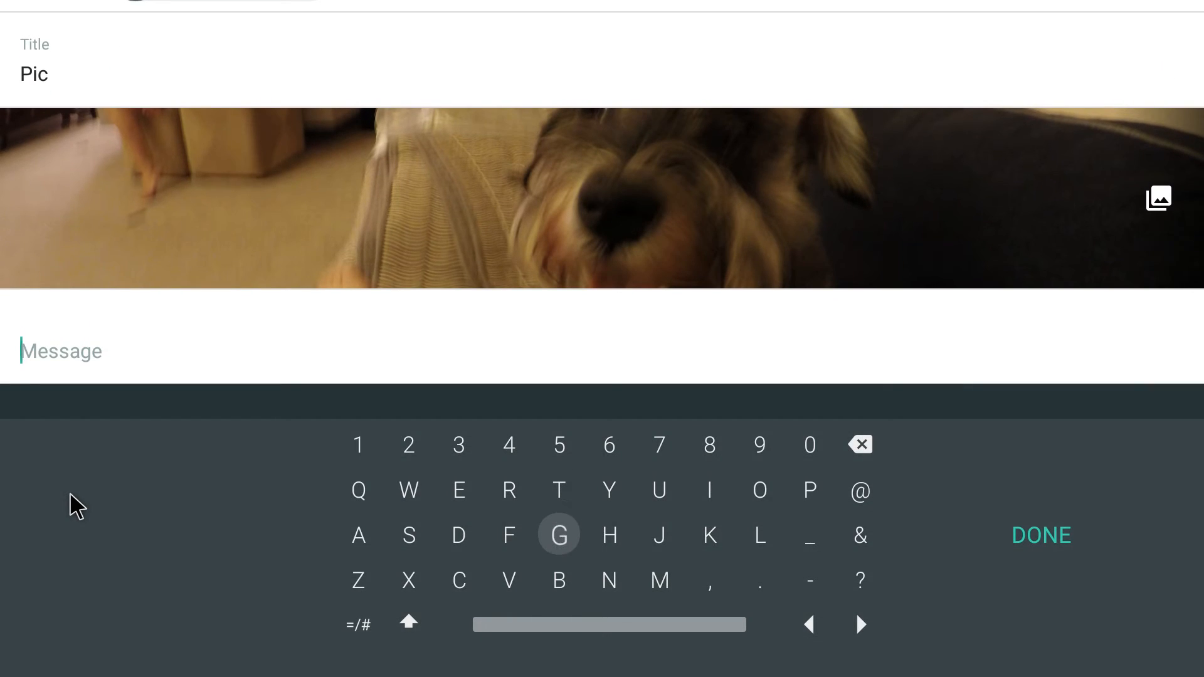
type("Dog")
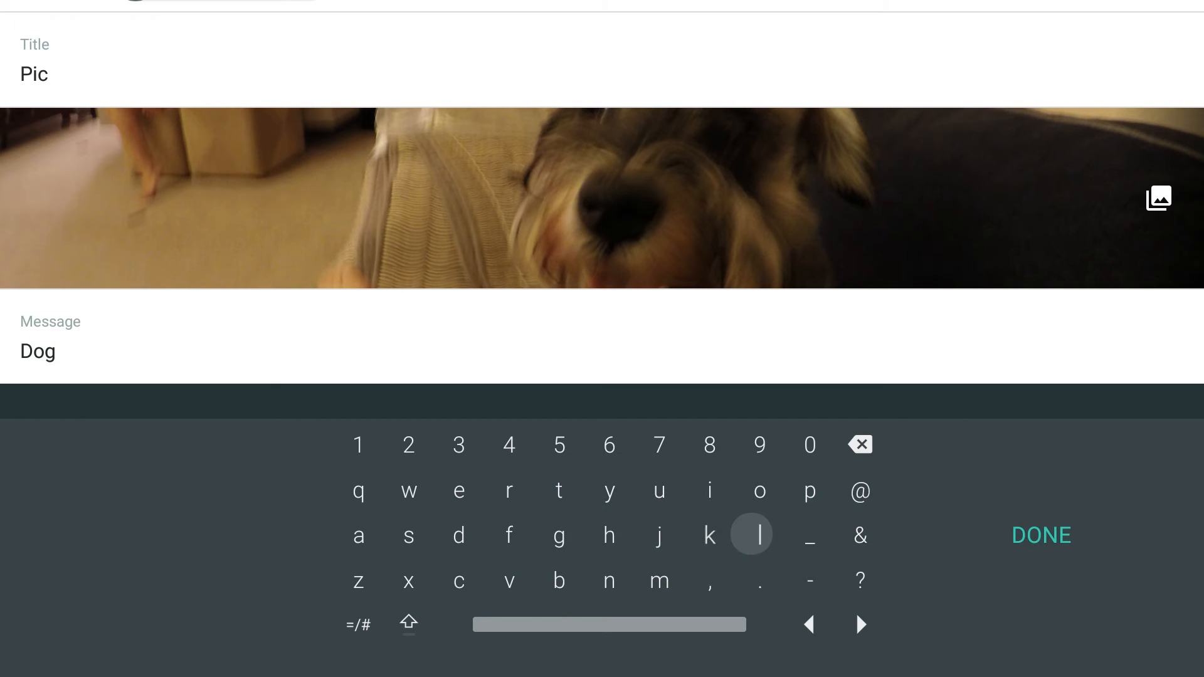
left_click(1040, 535)
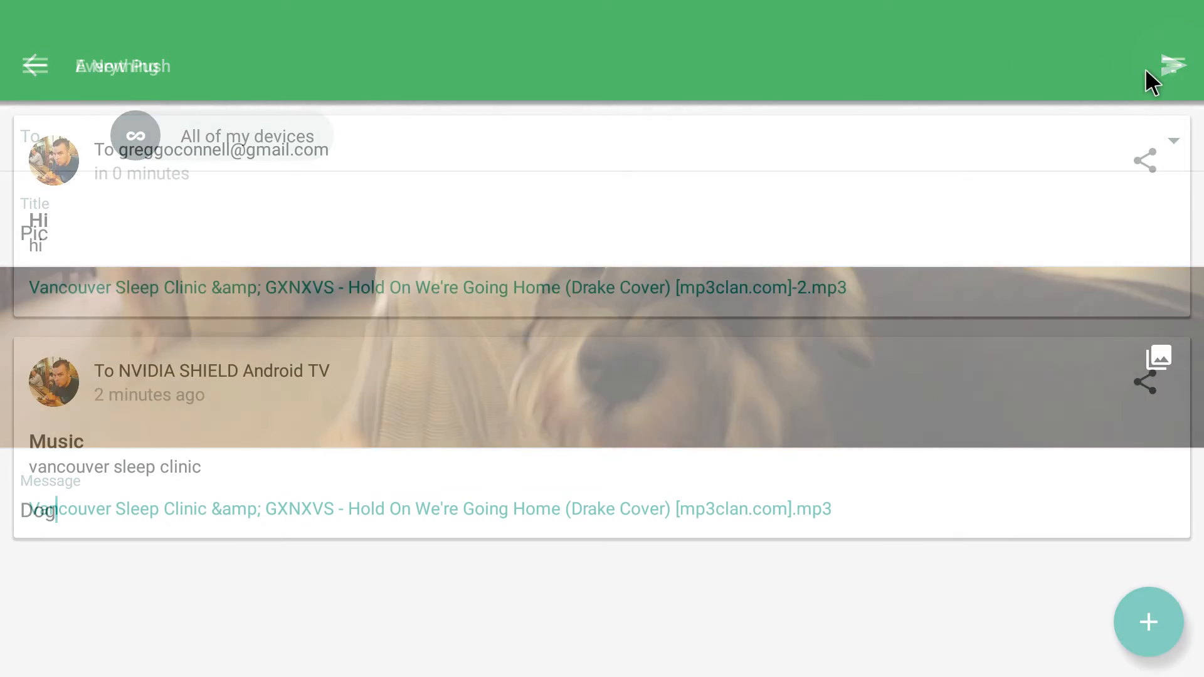
left_click(1173, 66)
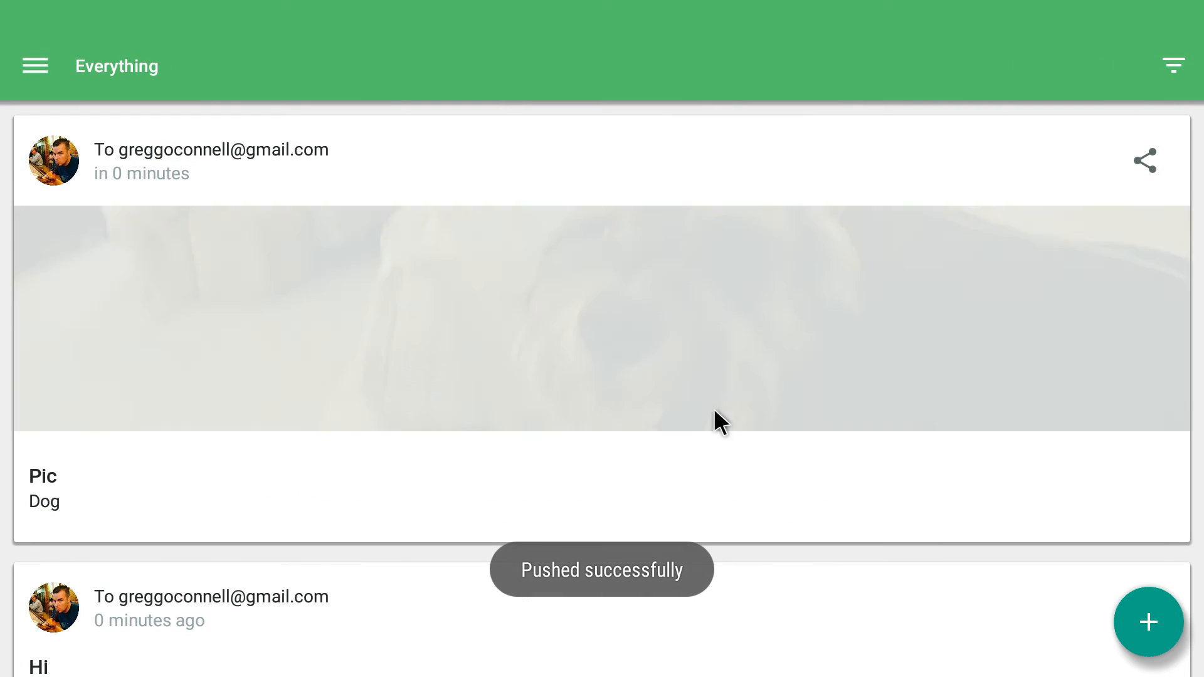